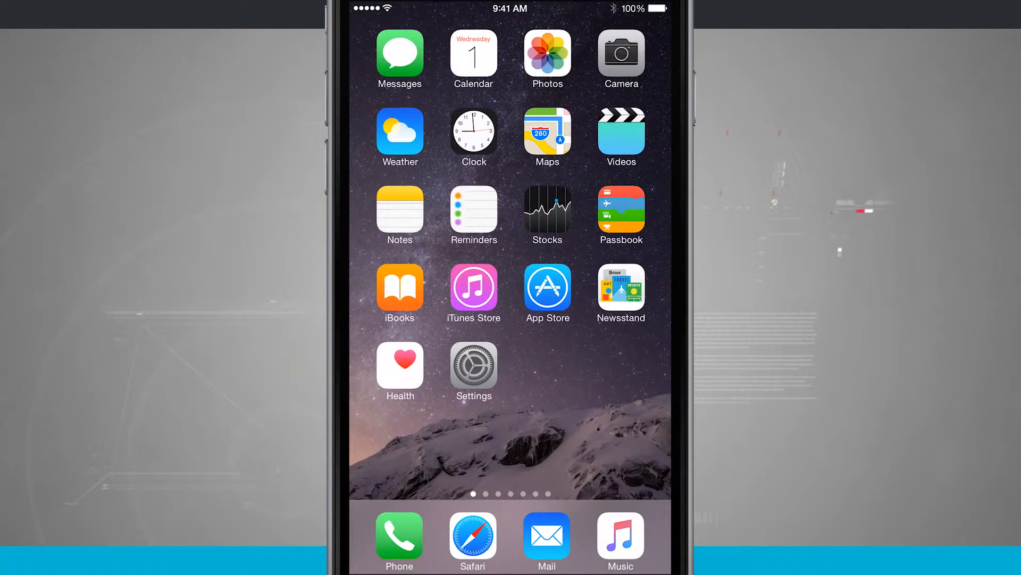
Step: Launch Safari and scroll stateoftech.net down to the SWAG Client banner under Featured Apps
{"action": "left_click", "coordinate": [473, 536]}
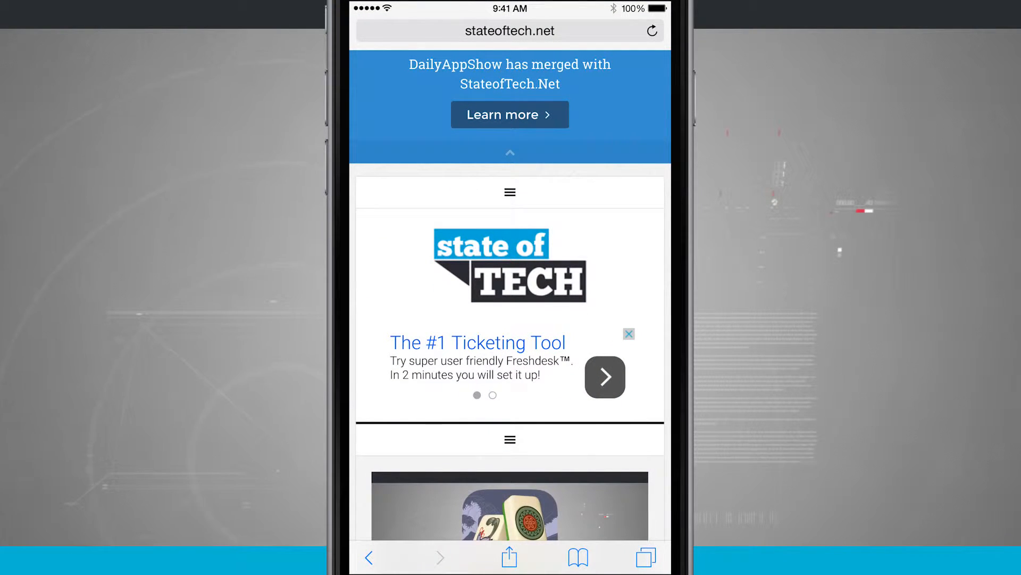
{"action": "scroll", "scroll_direction": "down", "scroll_amount": 3}
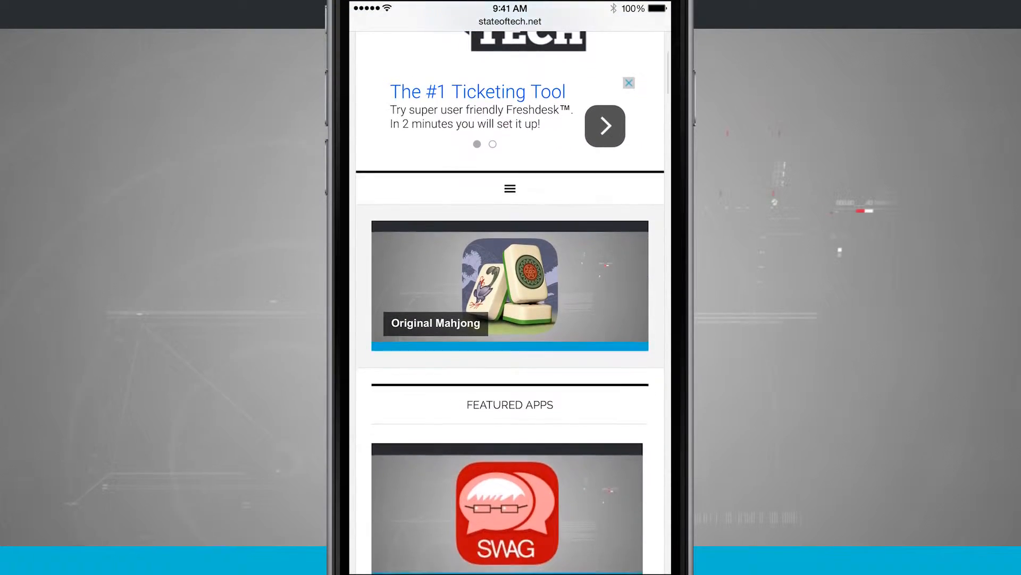
{"action": "scroll", "scroll_direction": "down", "scroll_amount": 3}
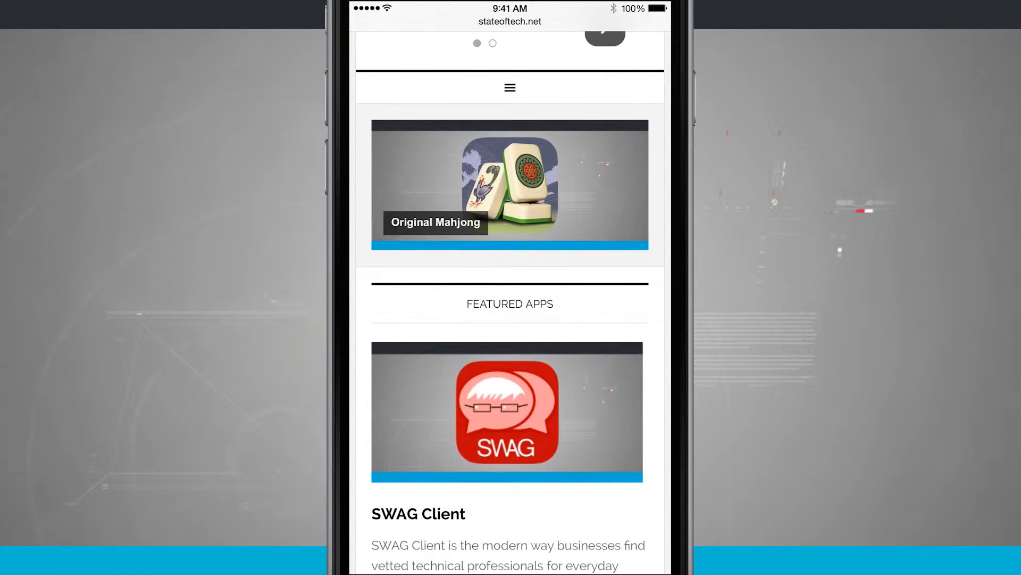
Step: Save the SWAG Client banner image to the phone via its long-press options
{"action": "left_click", "coordinate": [508, 413]}
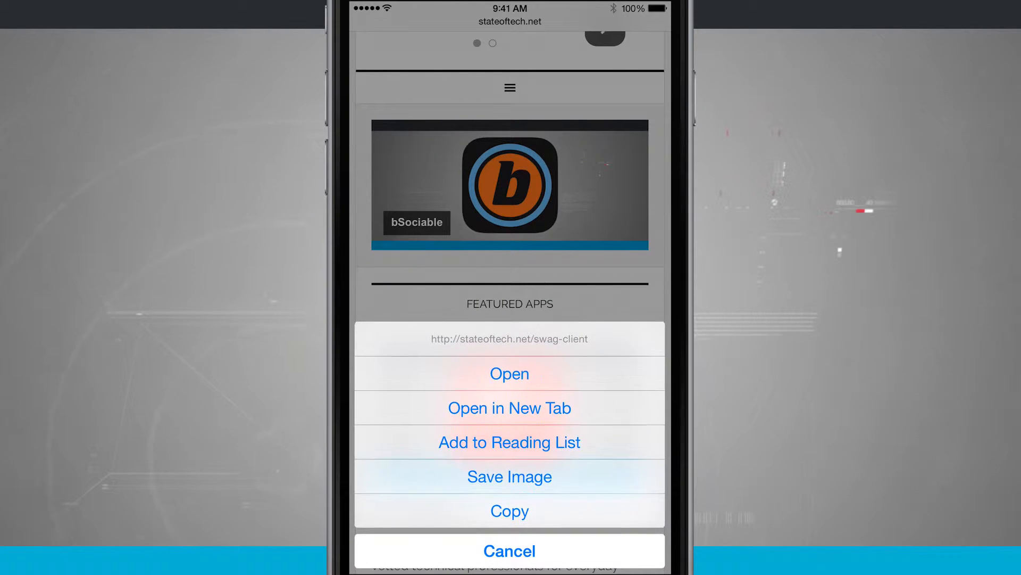
{"action": "left_click", "coordinate": [509, 551]}
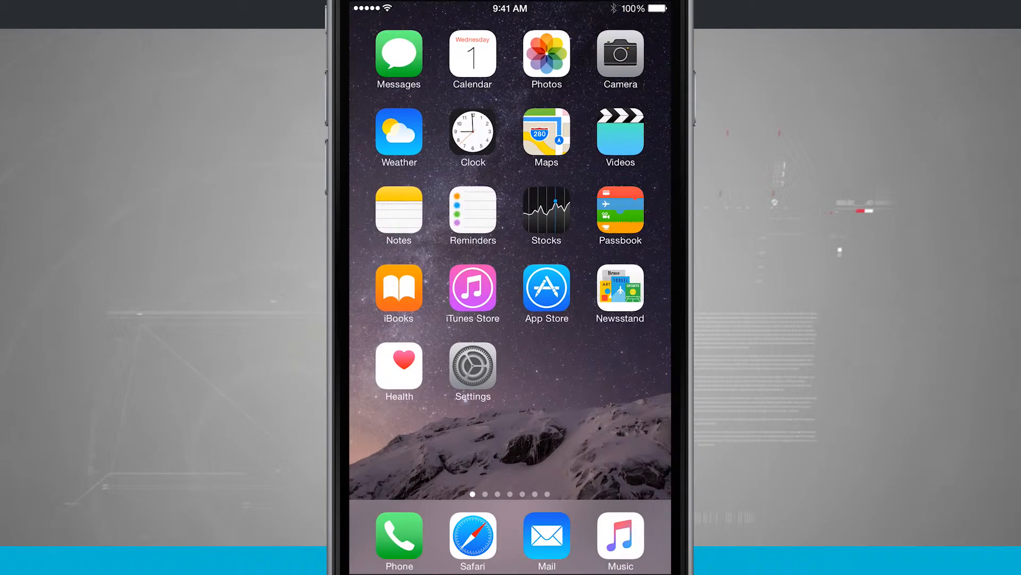
Step: View the saved SWAG banner as the newest item in Photos' All Photos album
{"action": "left_click", "coordinate": [546, 55]}
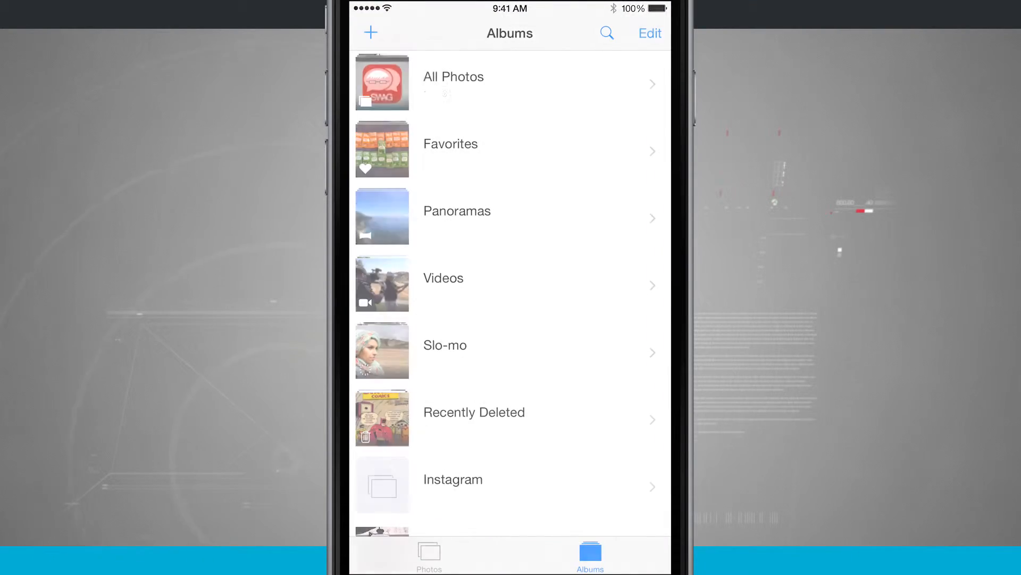
{"action": "left_click", "coordinate": [453, 76]}
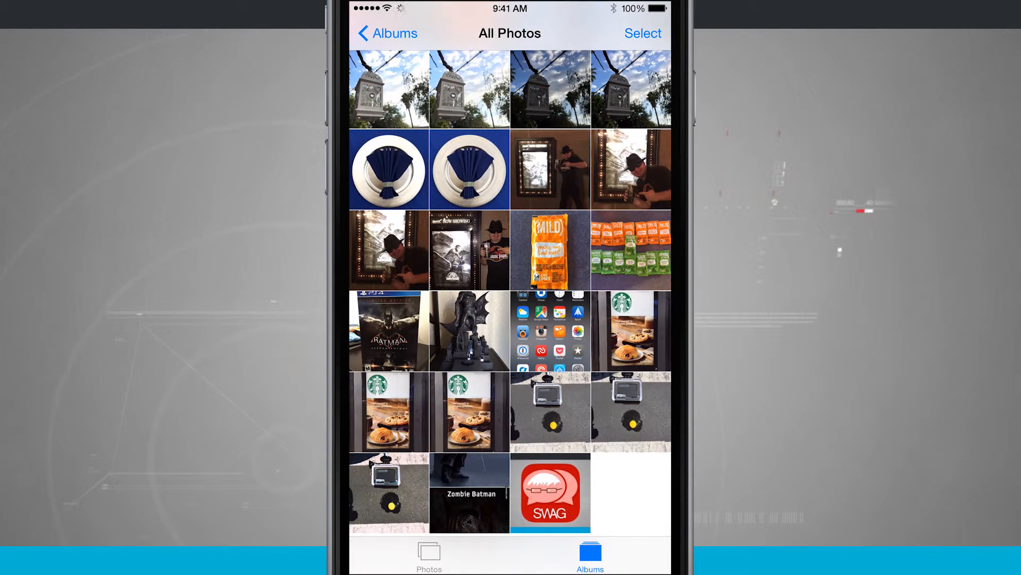
{"action": "left_click", "coordinate": [548, 493]}
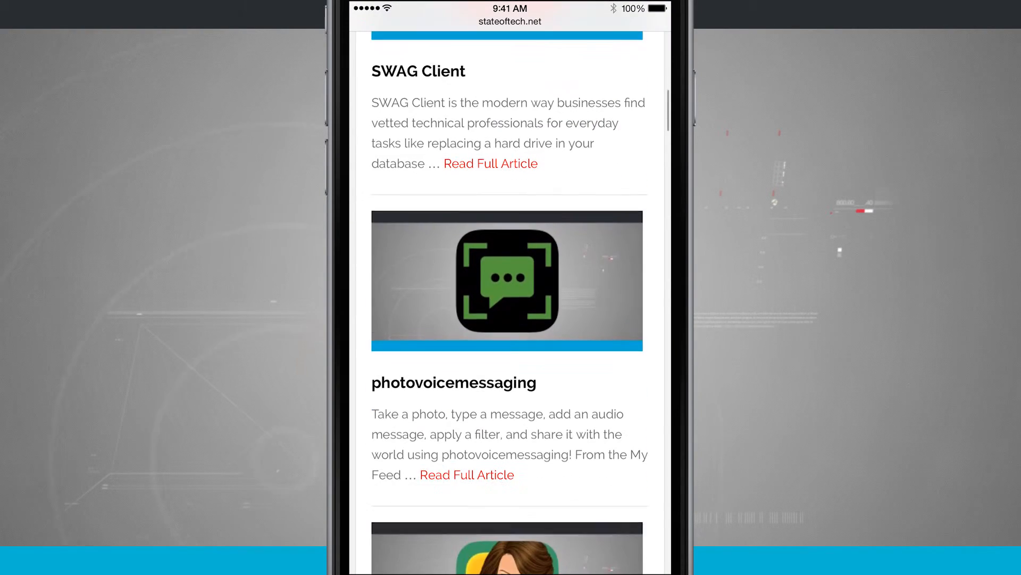
Step: Bring up the Save Image options for the photovoicemessaging banner on stateoftech.net
{"action": "left_click", "coordinate": [510, 280]}
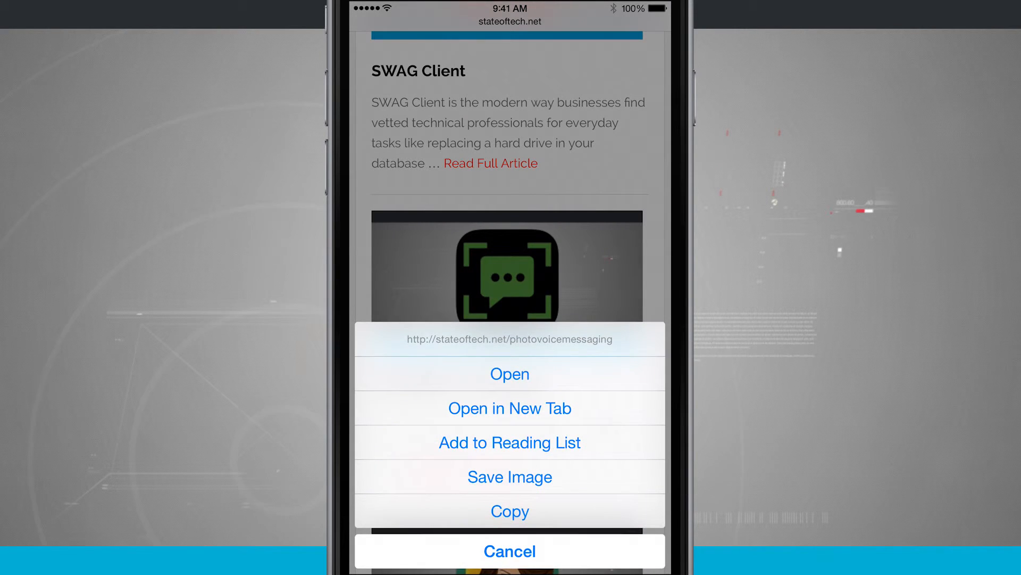